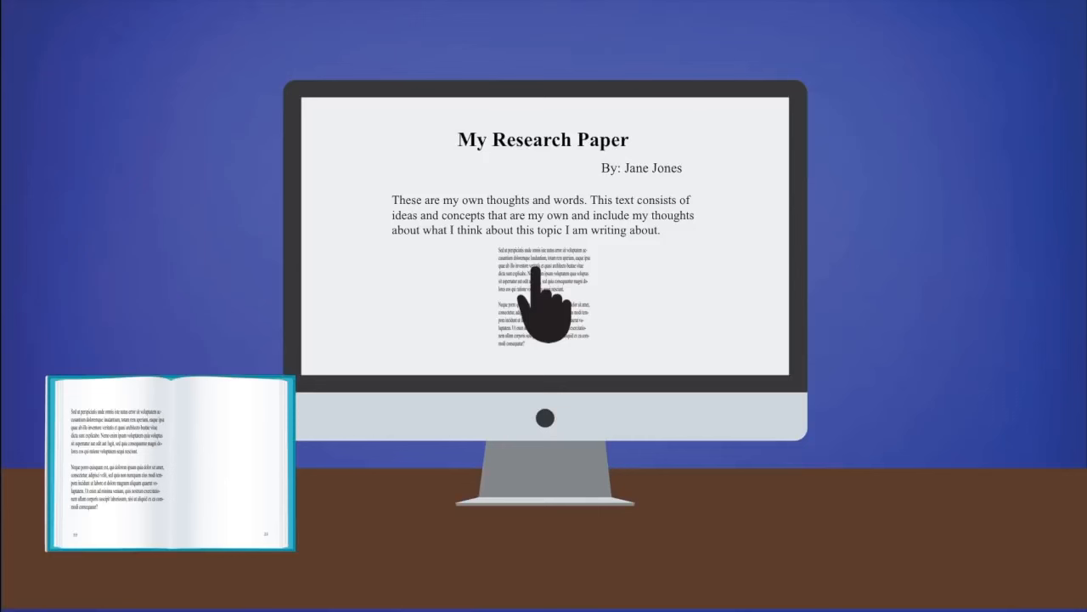
{"action": "left_click", "coordinate": [544, 306]}
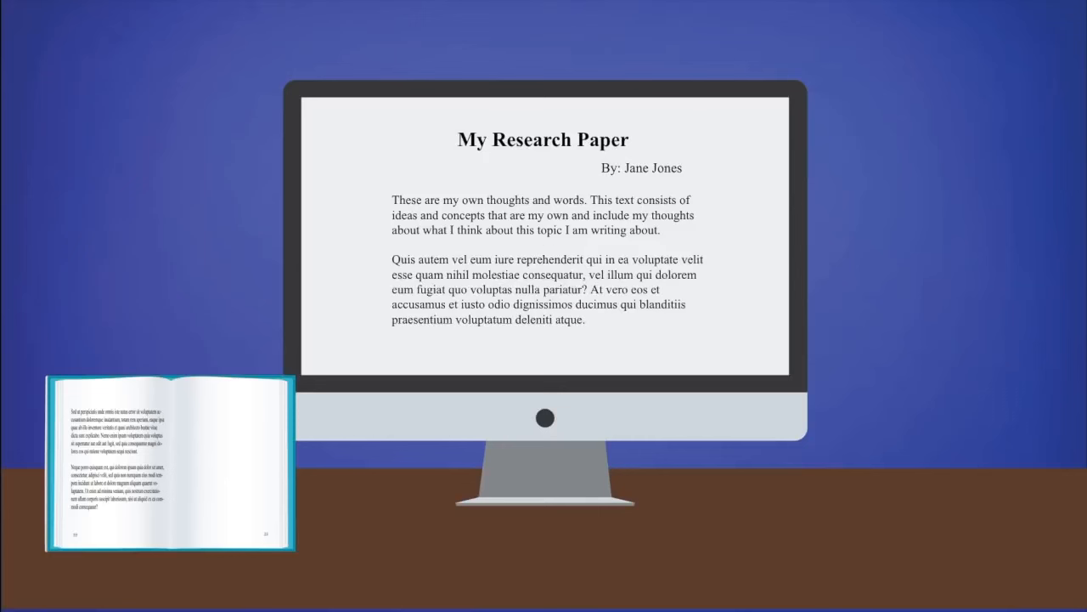